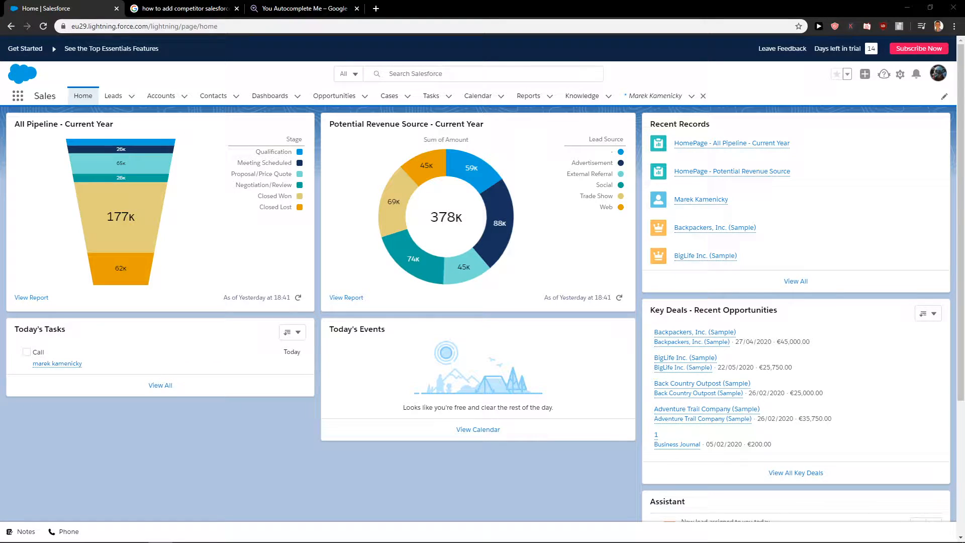
mouse_move(951, 163)
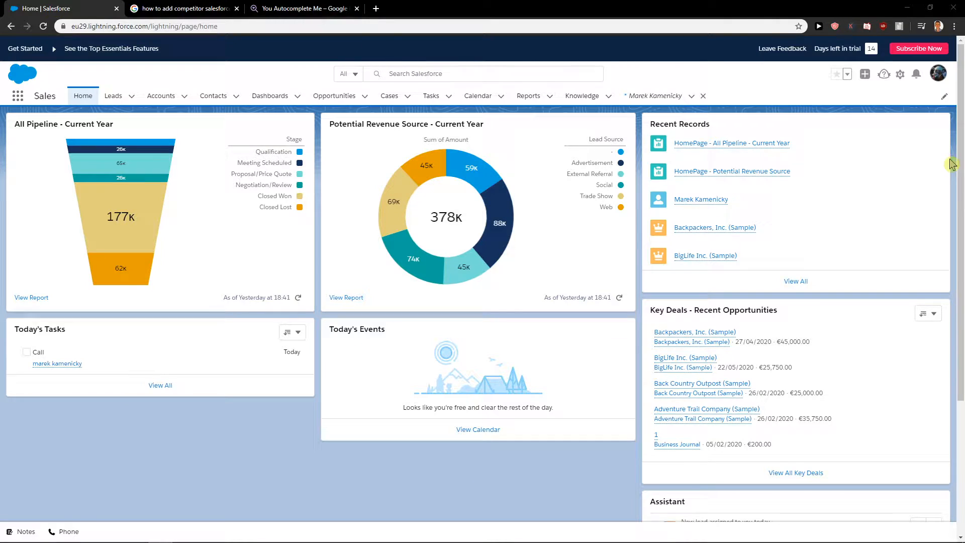
mouse_move(895, 83)
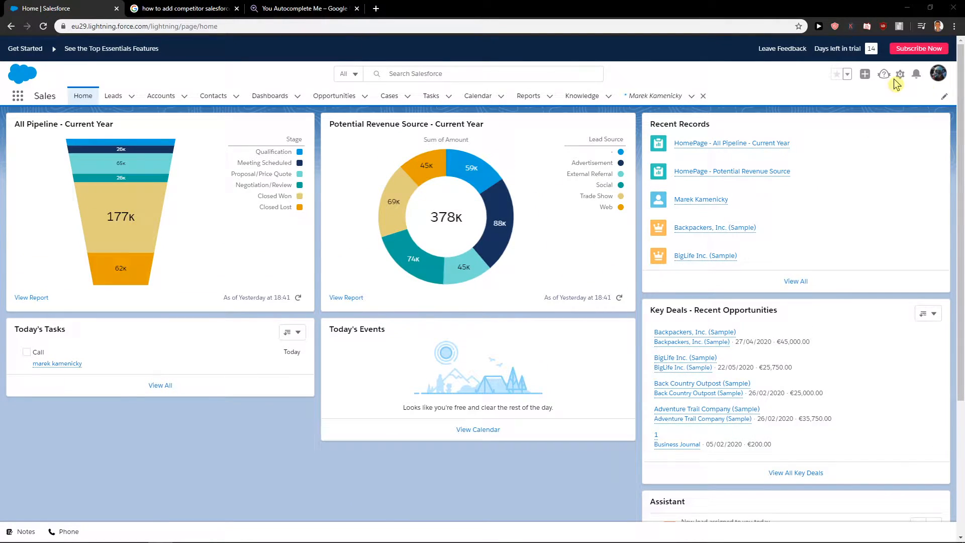
- Switch from Lightning Experience to Salesforce Classic via the profile menu
left_click(938, 74)
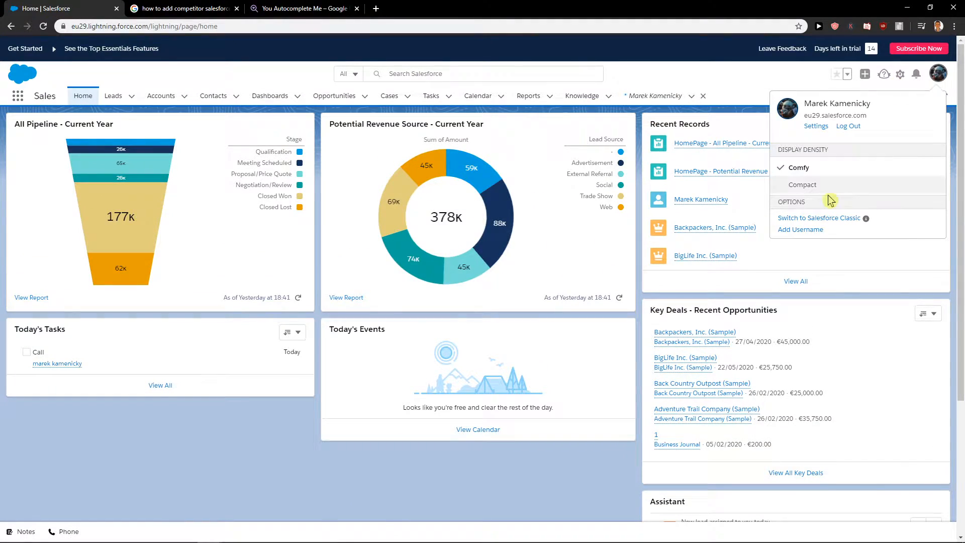
mouse_move(827, 223)
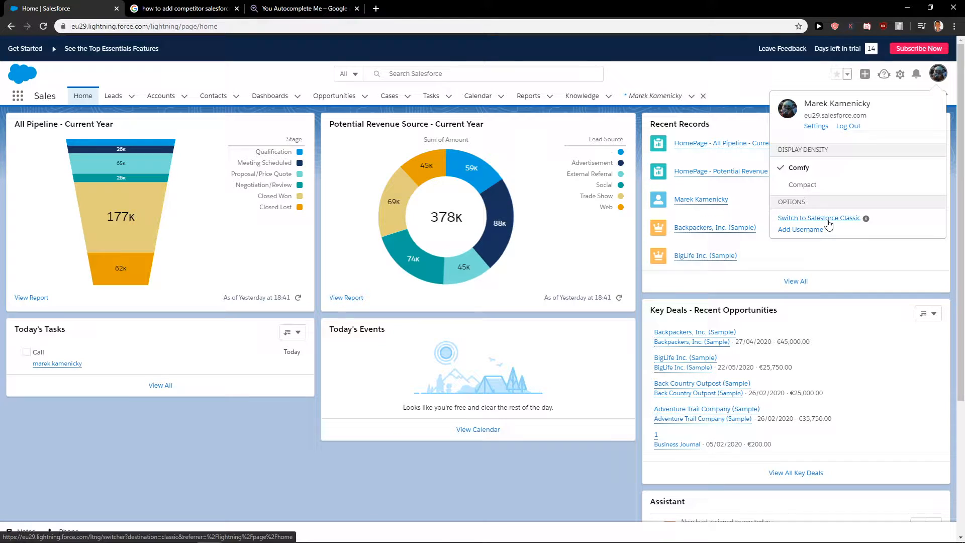
left_click(818, 218)
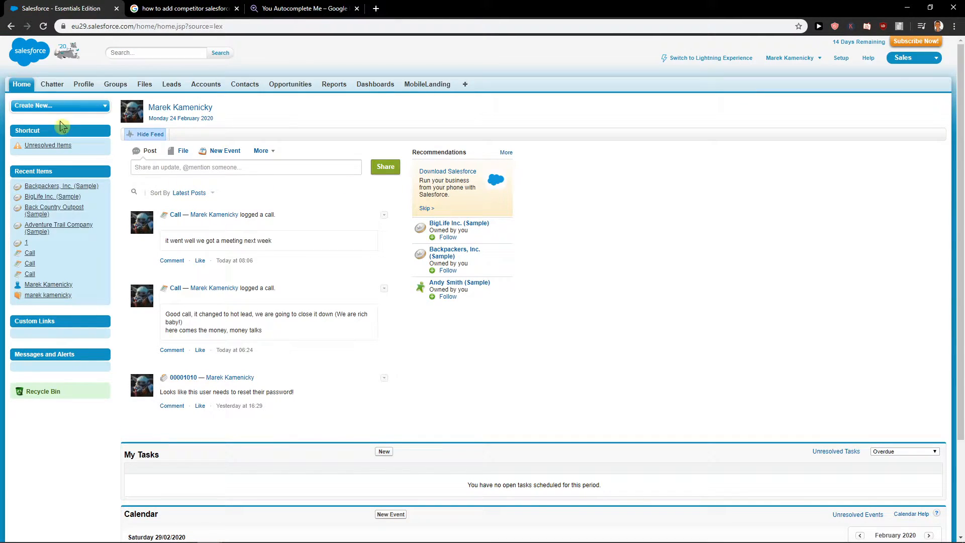
mouse_move(867, 67)
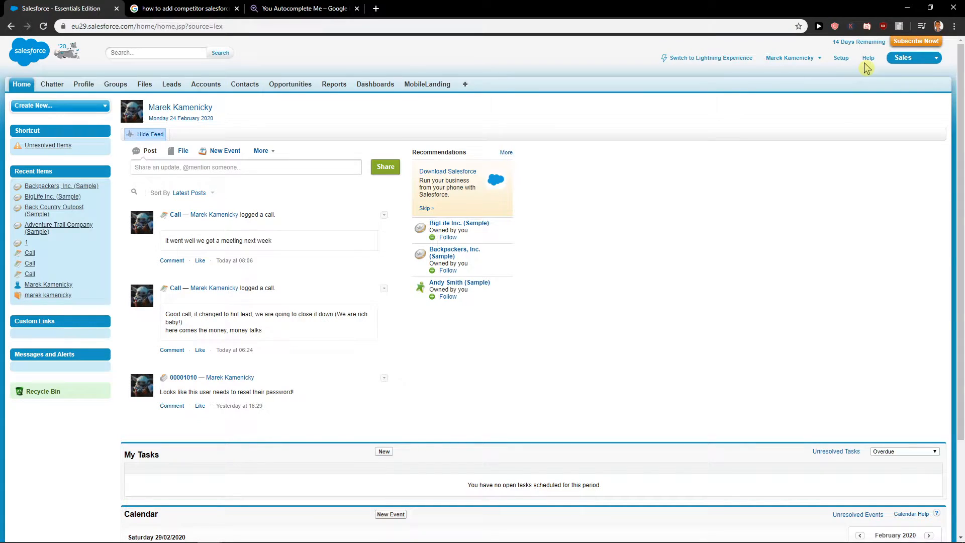
- Reach the Opportunities Competitors picklist page from Setup by searching 'comp' in Quick Find
left_click(840, 57)
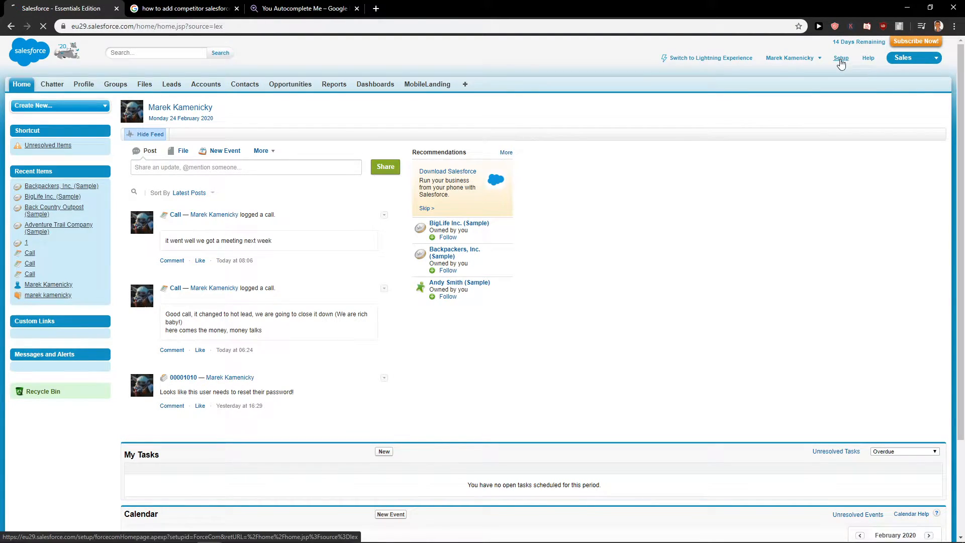
left_click(840, 58)
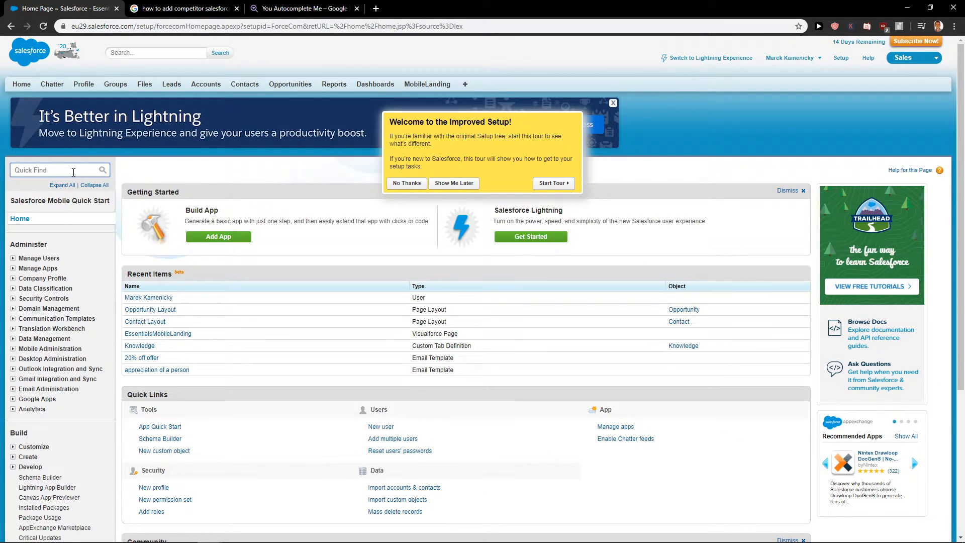
type("compe")
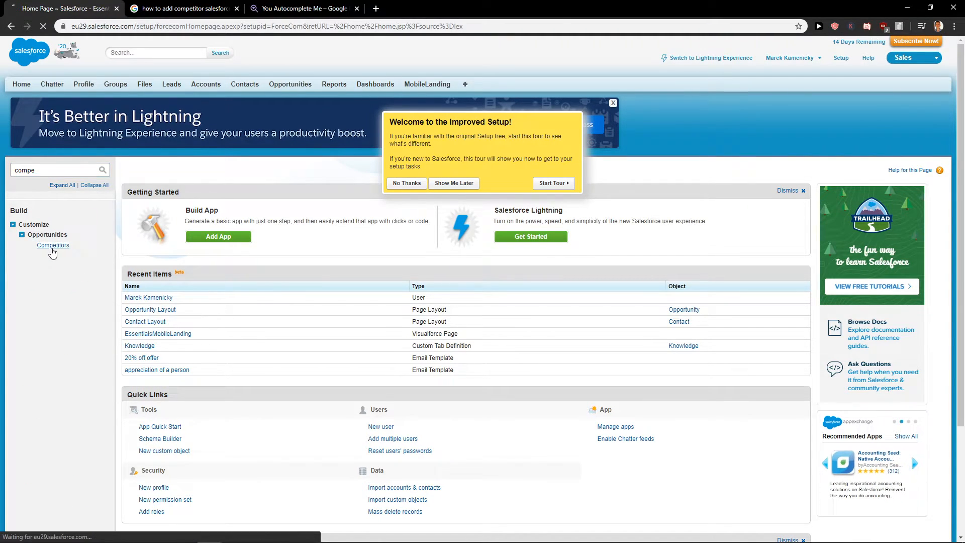
left_click(53, 246)
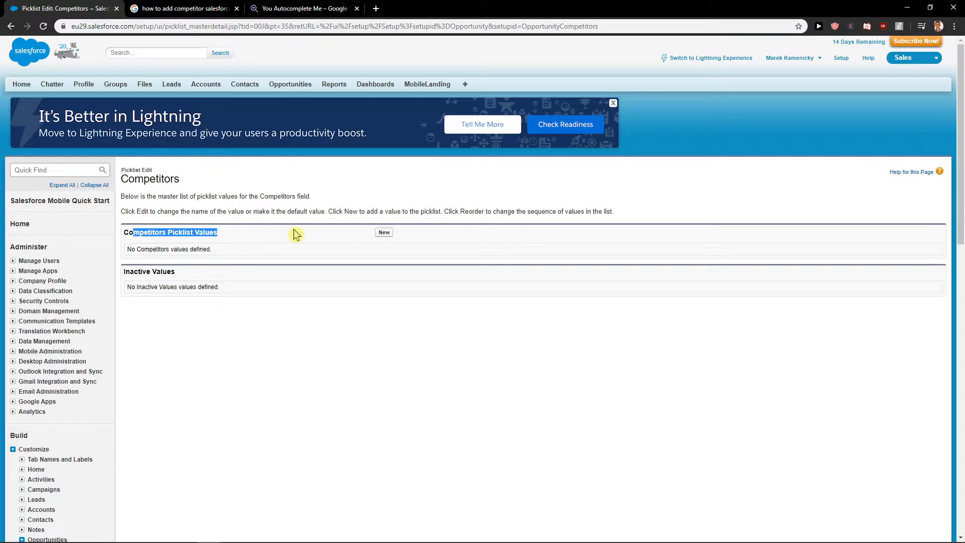
- Add a new 'Jewelry competitor' value to the Competitors picklist and save it
left_click(383, 232)
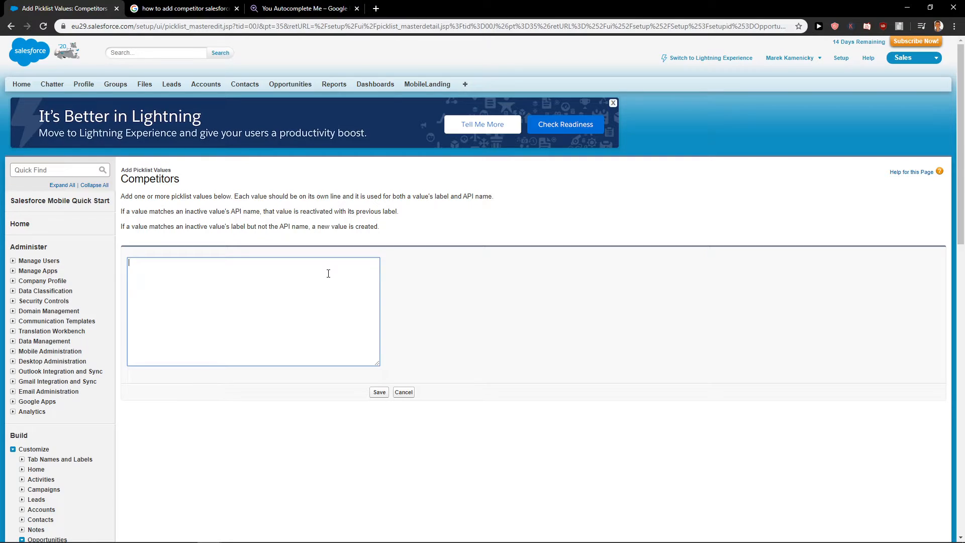
type("Jewelry")
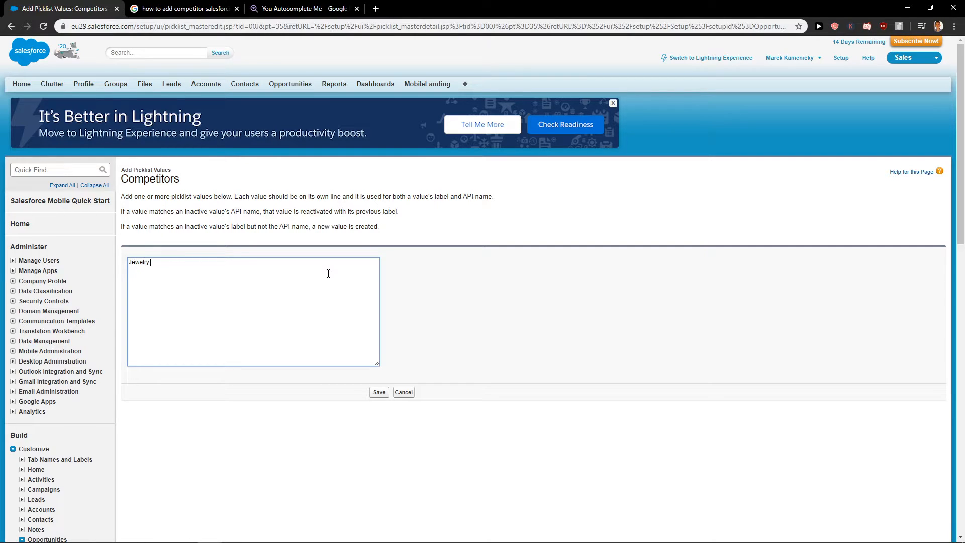
type("competition")
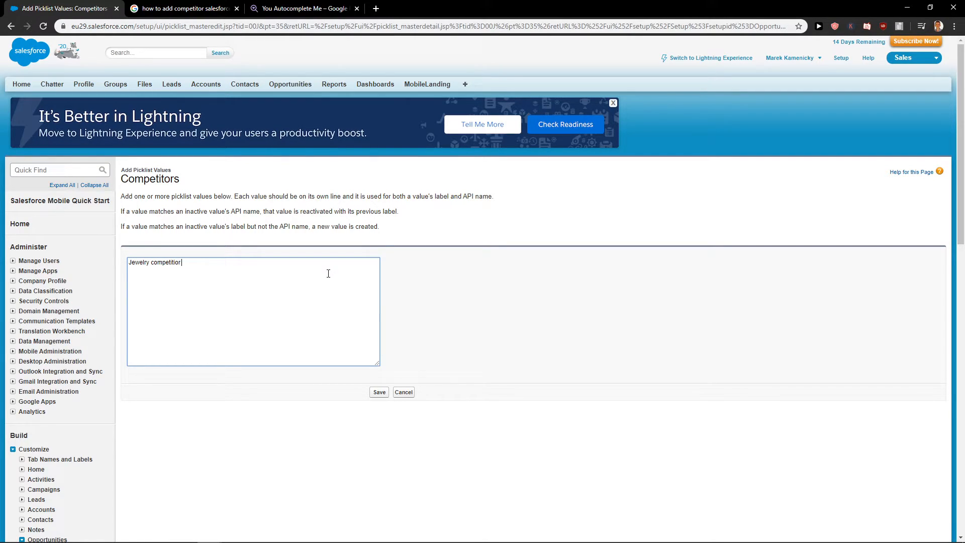
left_click(379, 392)
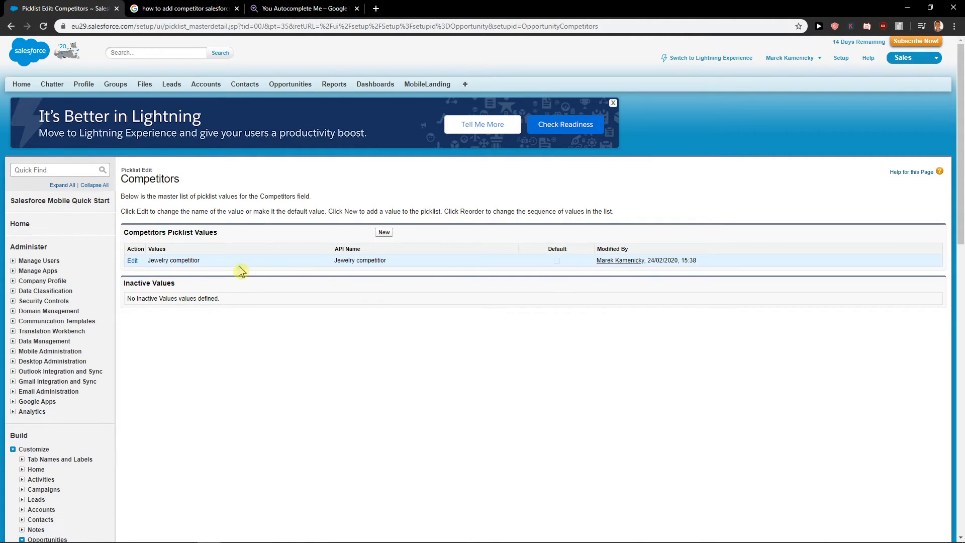
left_click(133, 260)
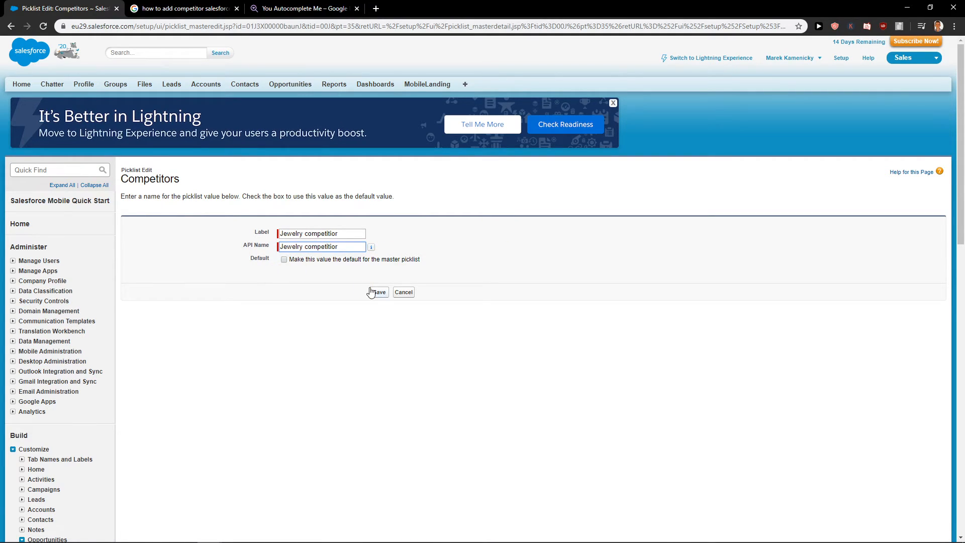
left_click(377, 291)
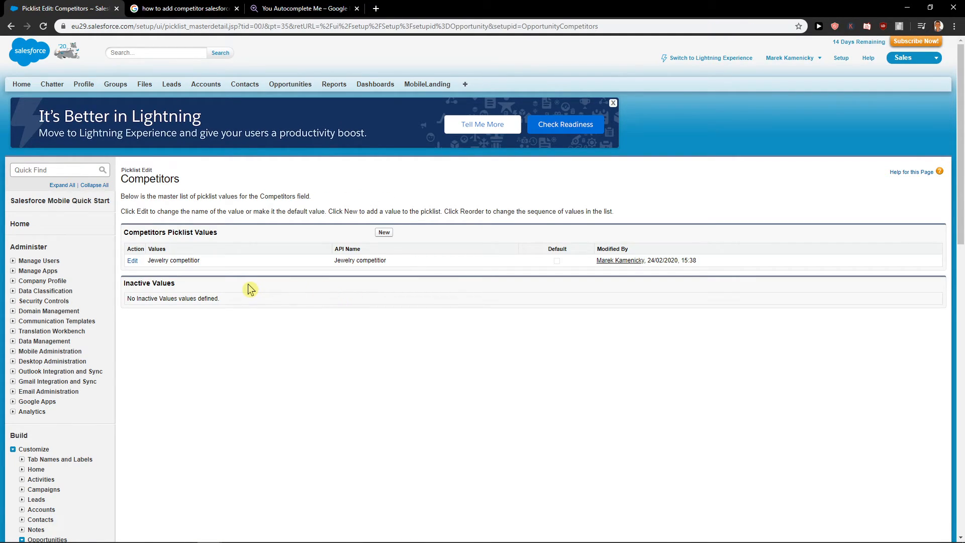
mouse_move(290, 278)
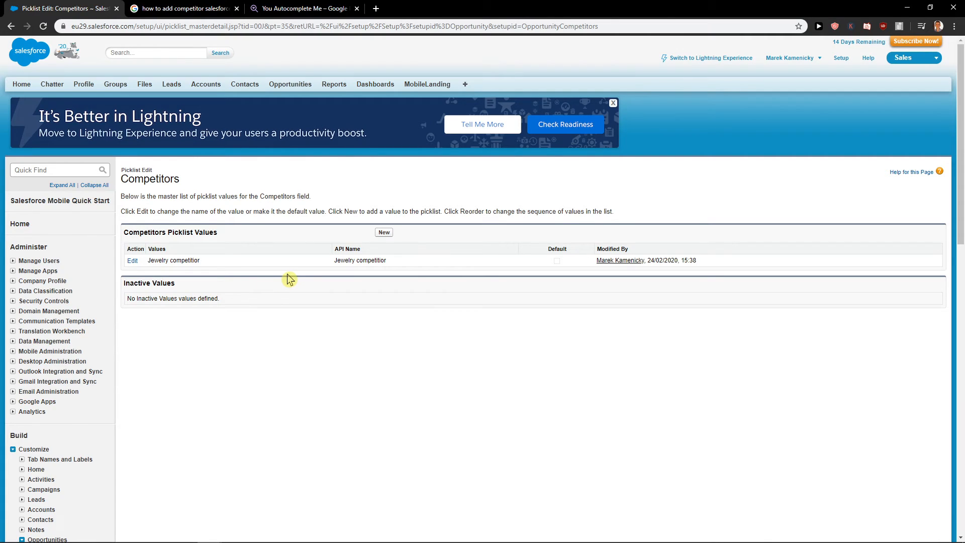